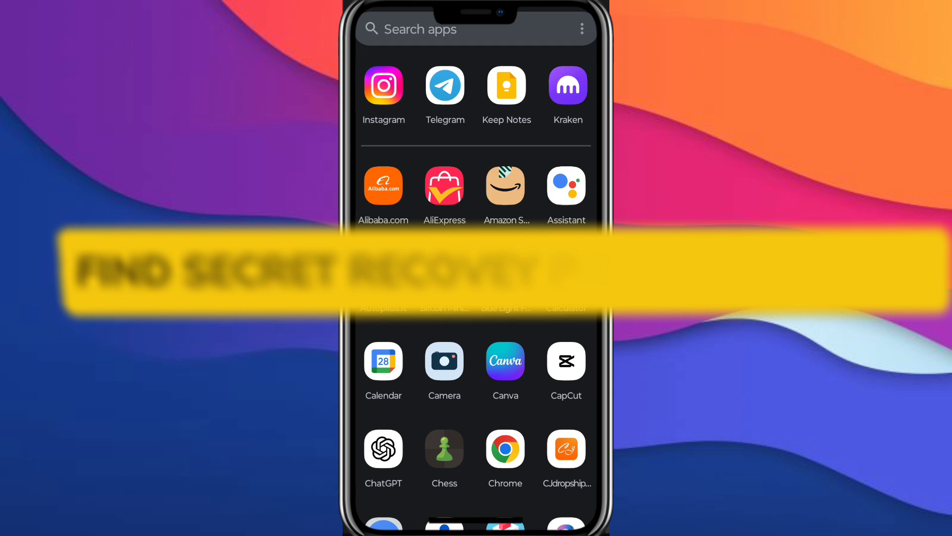
# Search the launcher's apps for 'Ph' and launch Phantom from the results.
pyautogui.click(474, 29)
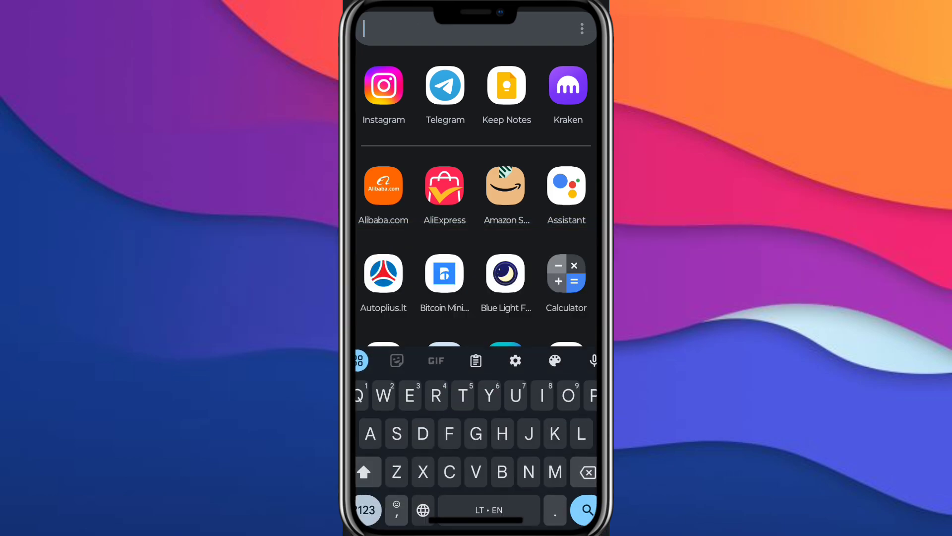
pyautogui.write('Ph')
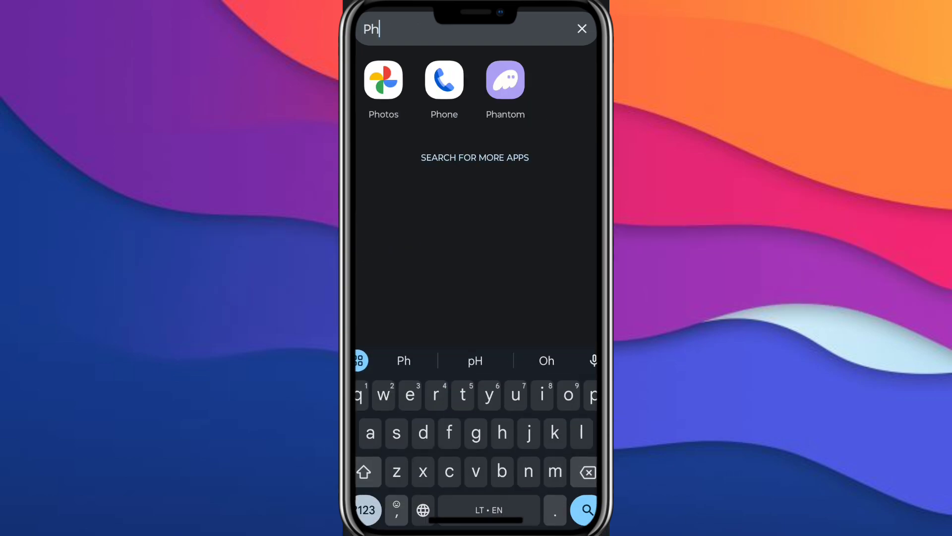
pyautogui.click(505, 79)
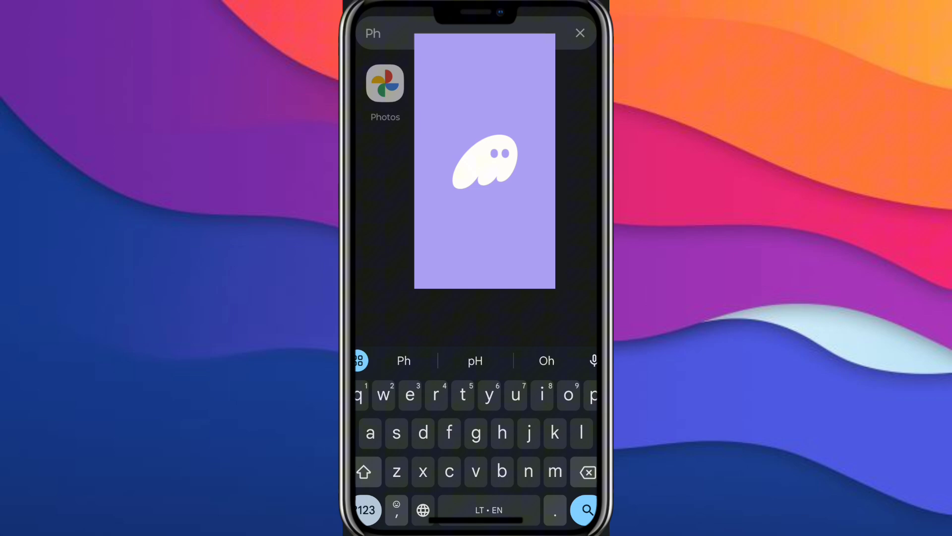
# Let Phantom load to the Account home screen showing the $0.00 token list.
pyautogui.click(580, 33)
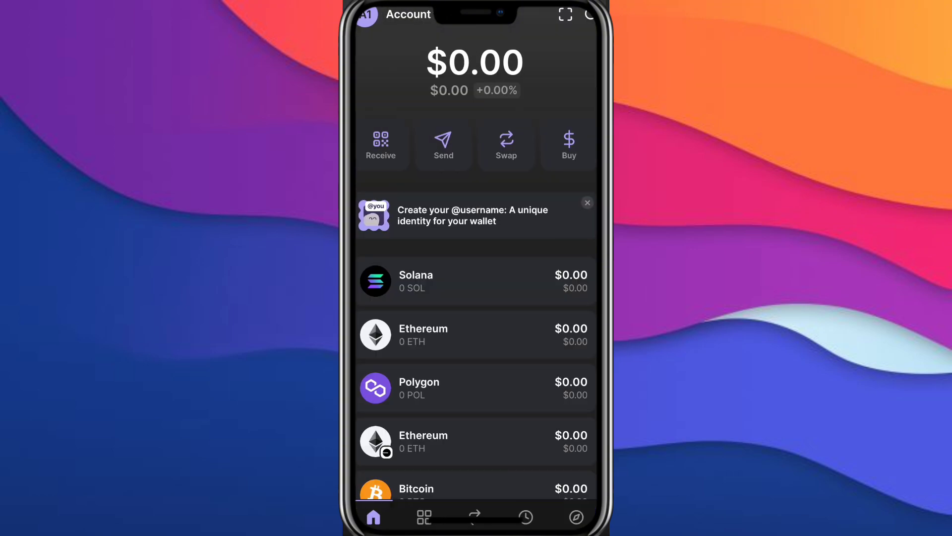
# Open Settings from the account avatar and scroll down its list of options.
pyautogui.click(366, 14)
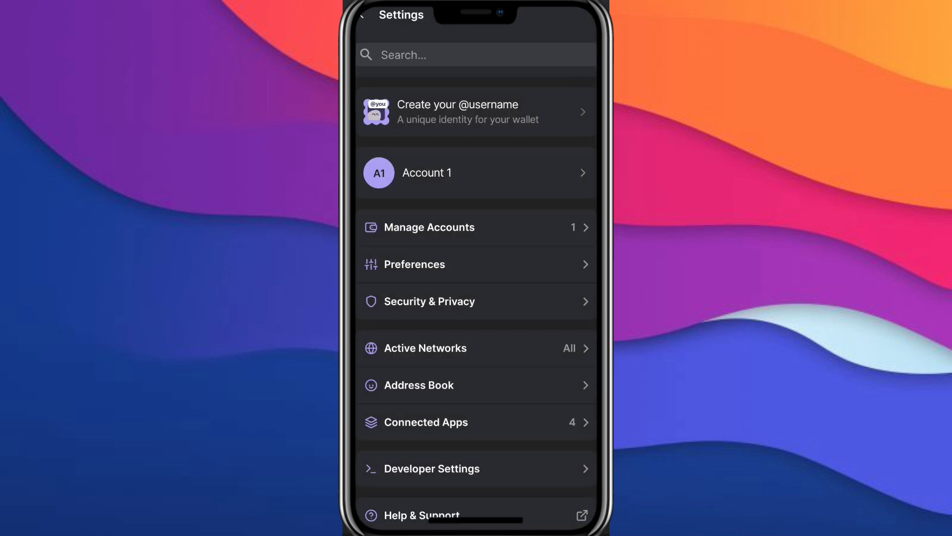
pyautogui.scroll(-3)
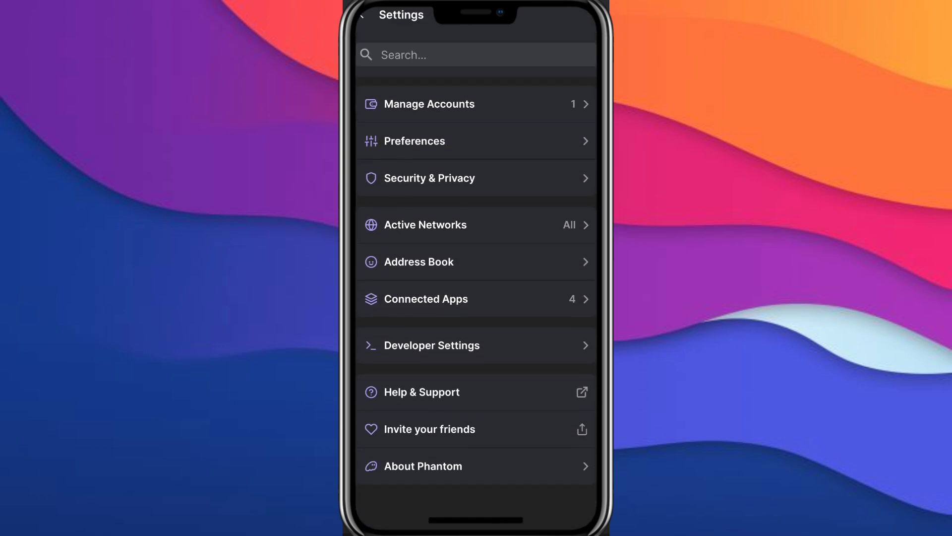